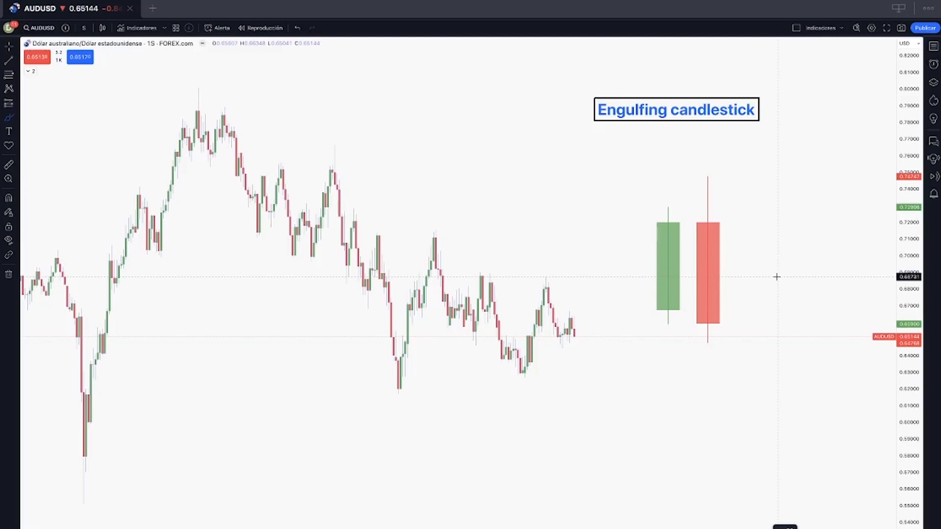
mouse_move(750, 249)
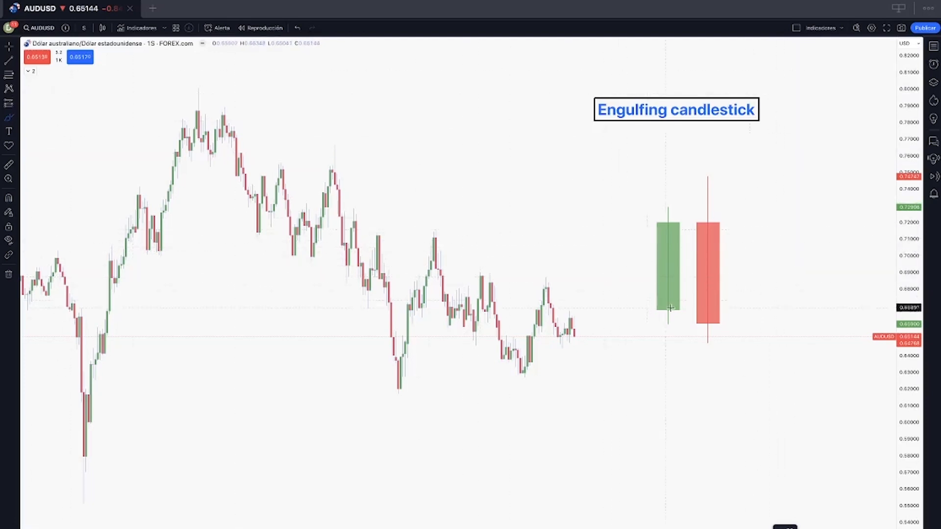
mouse_move(723, 163)
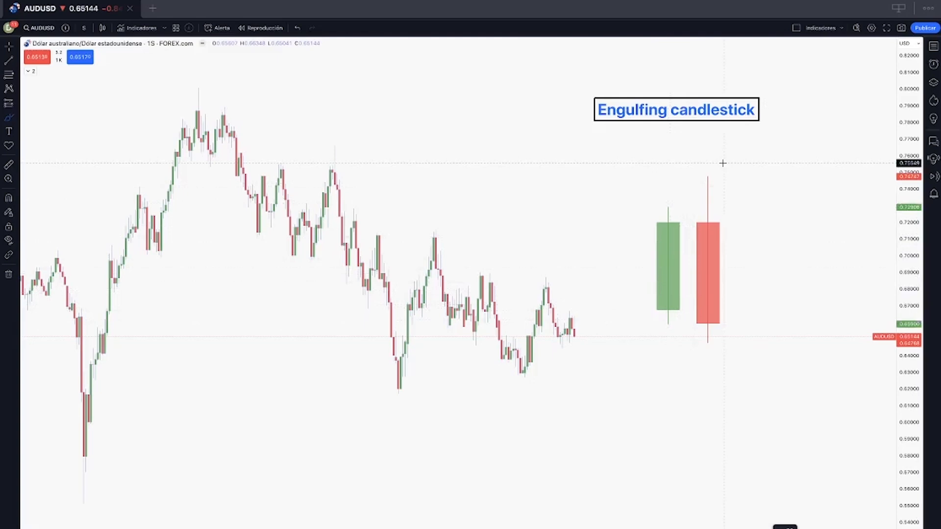
mouse_move(703, 190)
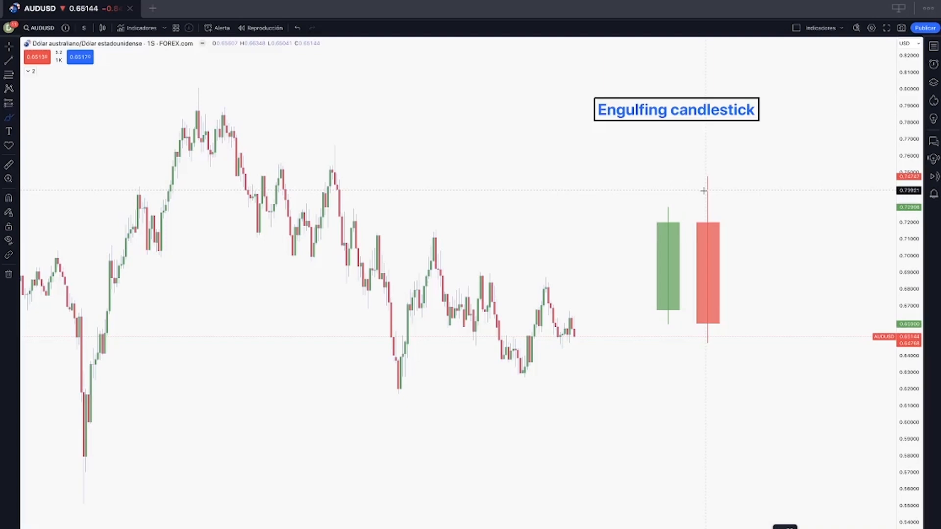
mouse_move(715, 231)
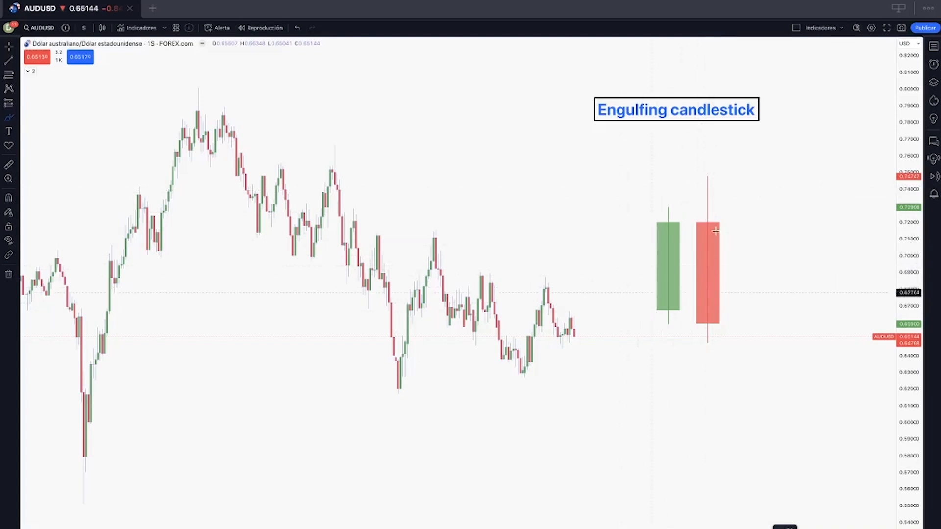
mouse_move(746, 212)
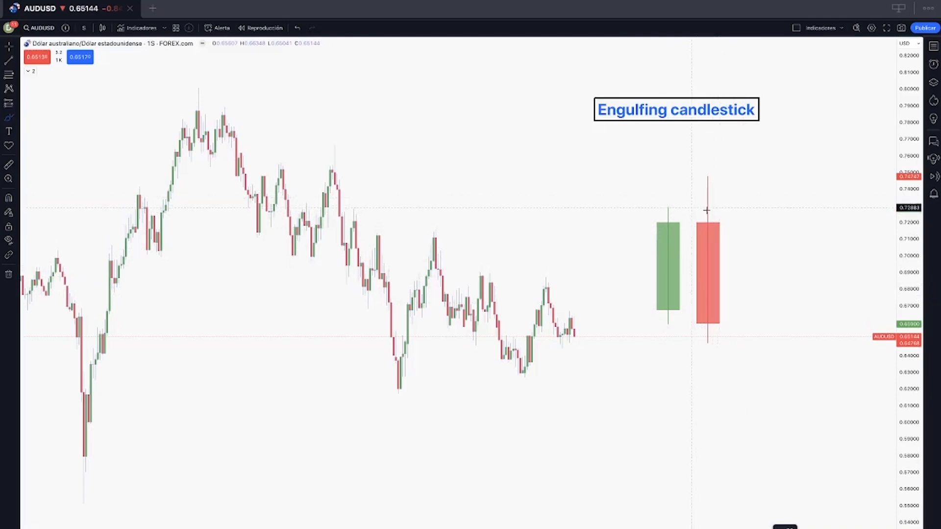
mouse_move(683, 182)
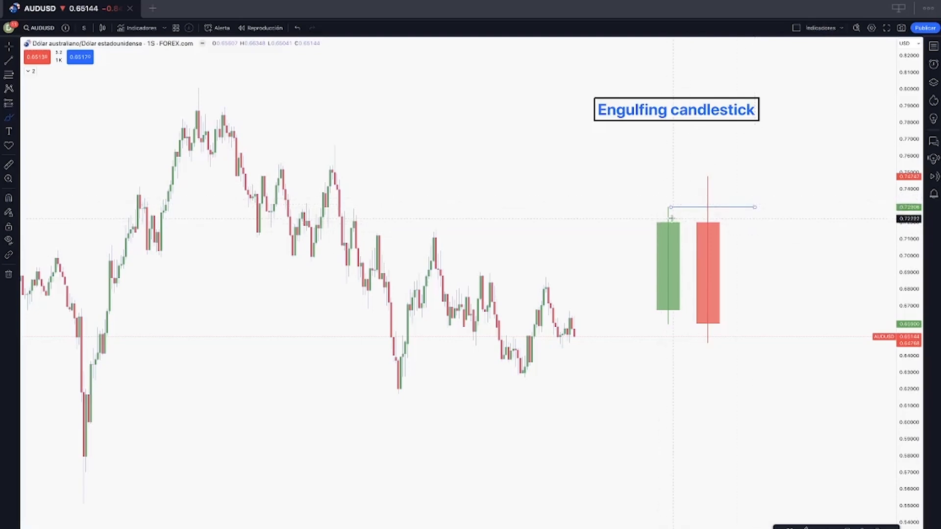
mouse_move(666, 323)
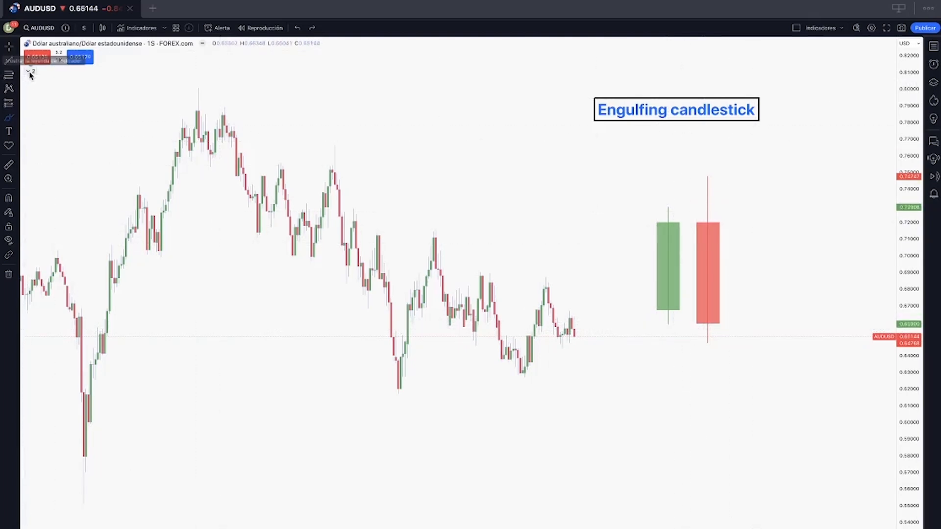
- Toggle the engulfing indicator in the chart legend to highlight engulfing candles
left_click(30, 74)
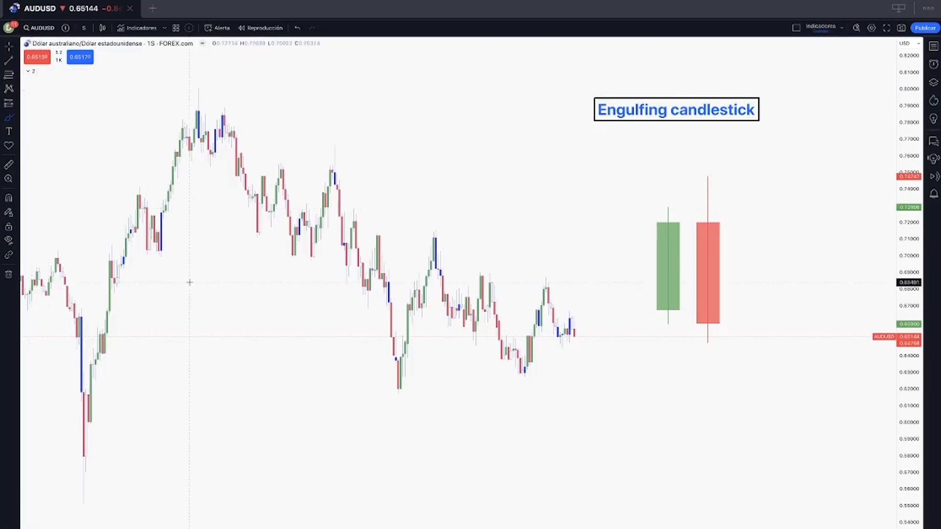
mouse_move(703, 176)
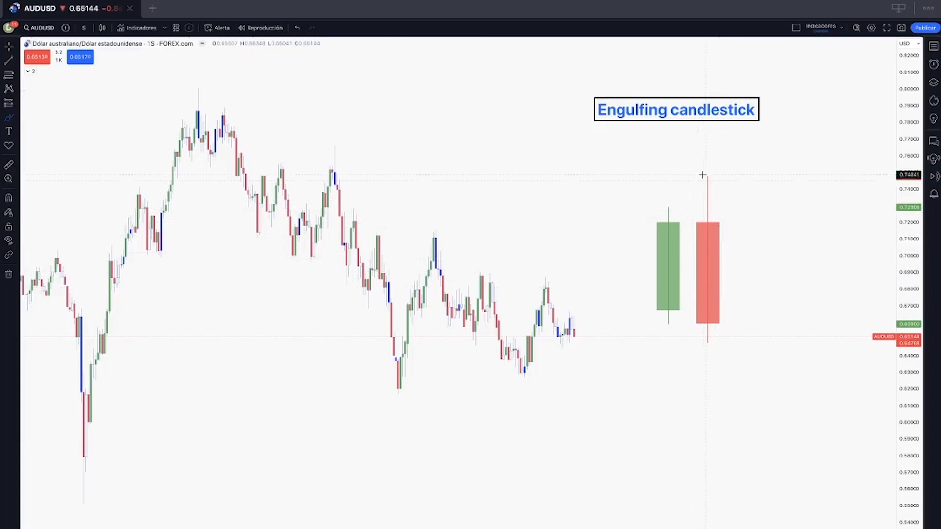
mouse_move(585, 185)
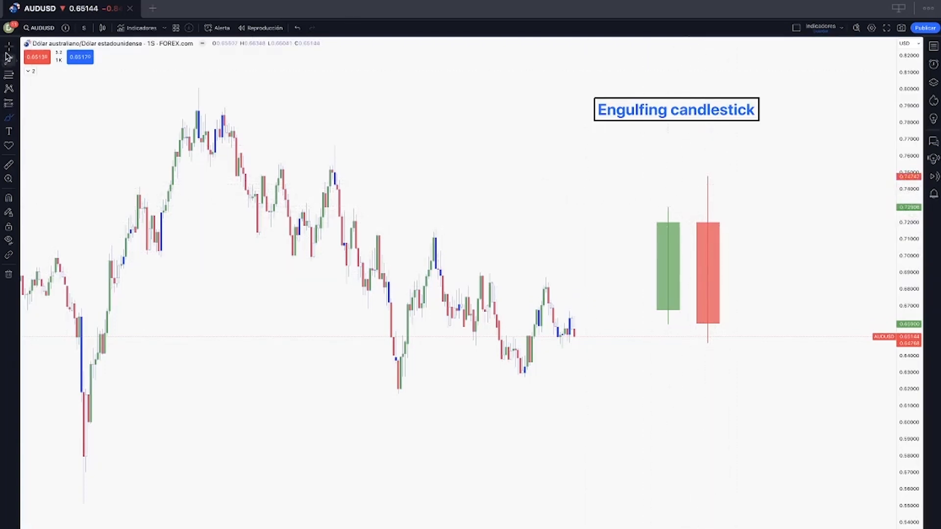
mouse_move(708, 179)
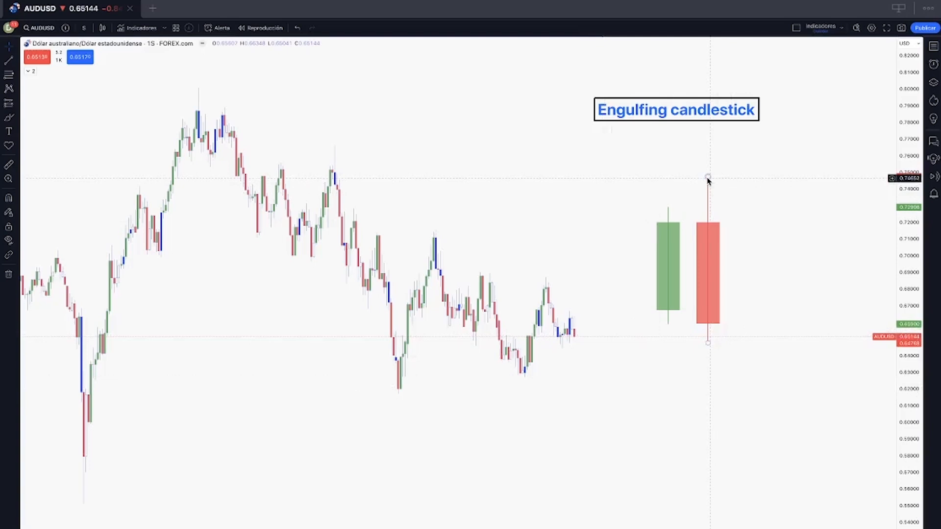
mouse_move(707, 220)
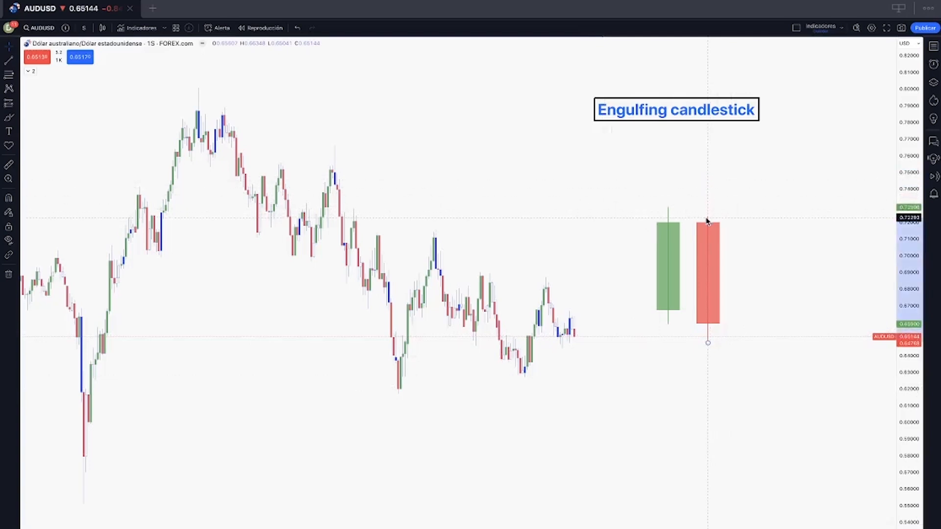
mouse_move(707, 342)
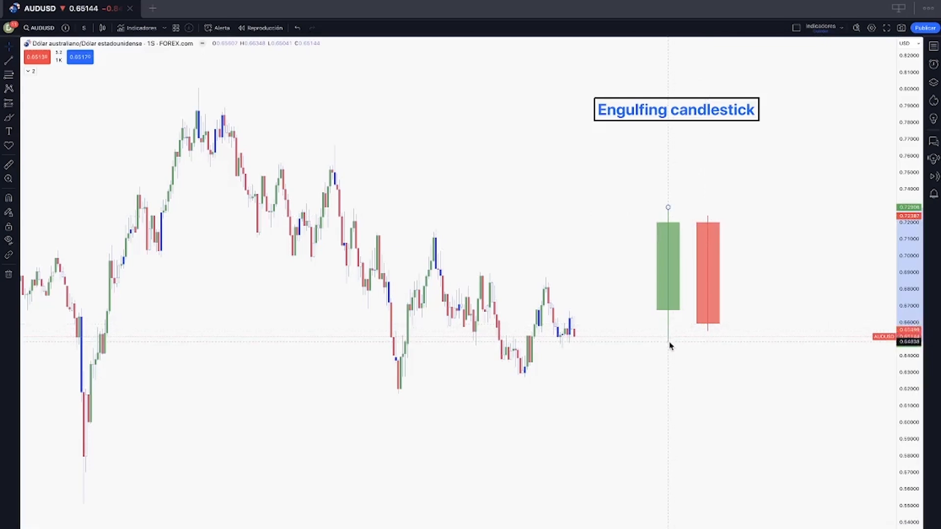
mouse_move(725, 377)
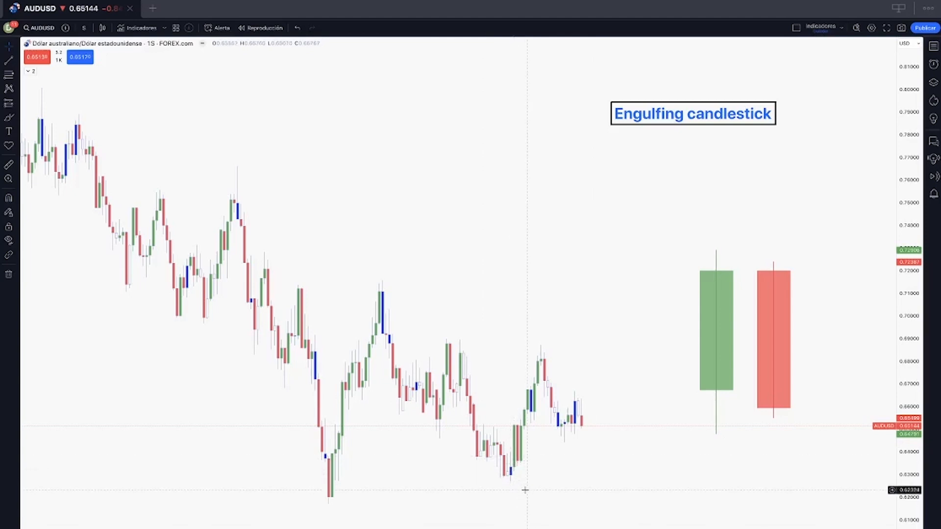
mouse_move(509, 474)
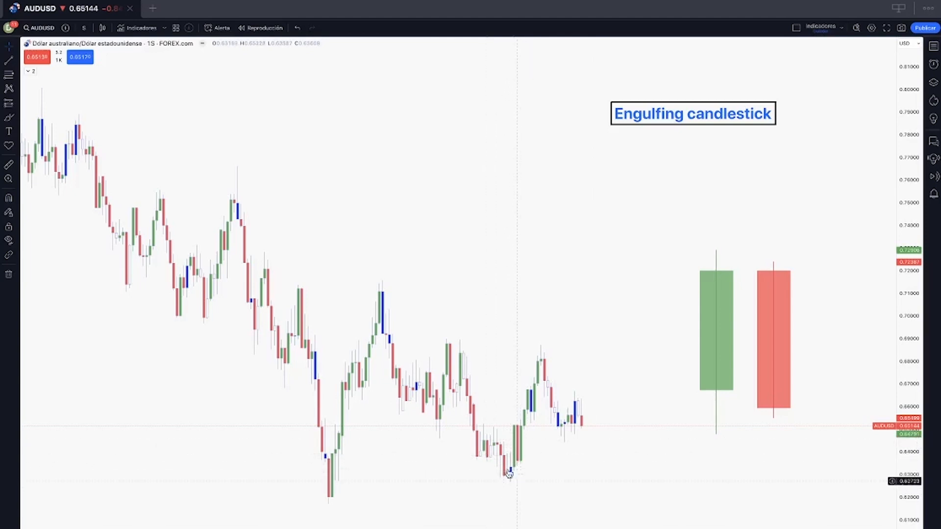
mouse_move(484, 444)
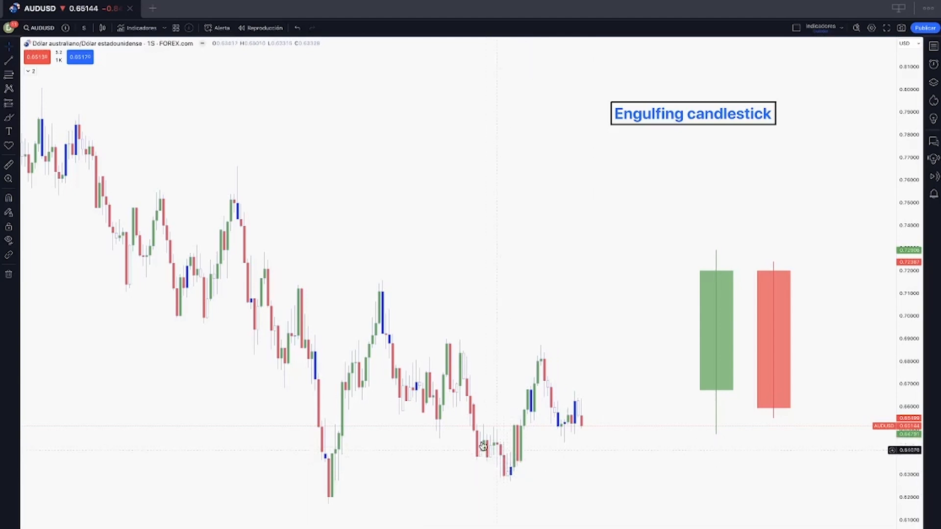
mouse_move(488, 307)
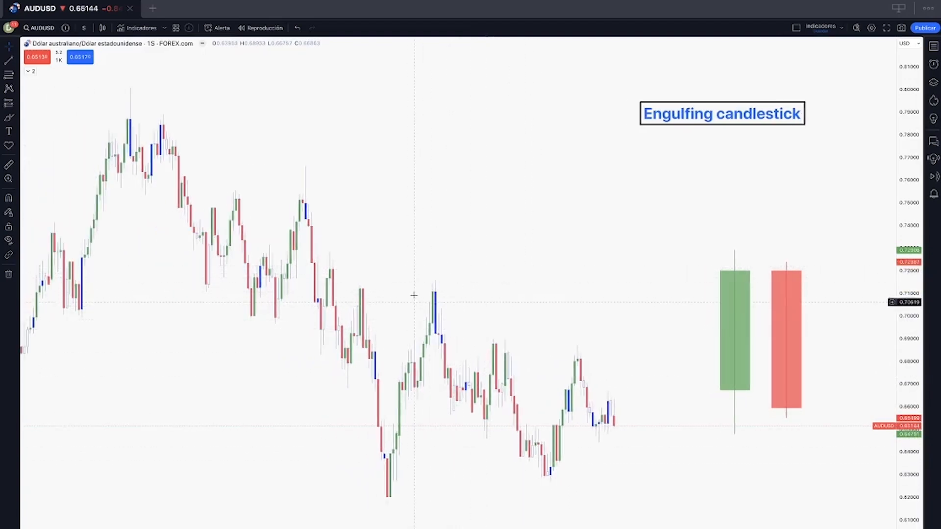
mouse_move(409, 320)
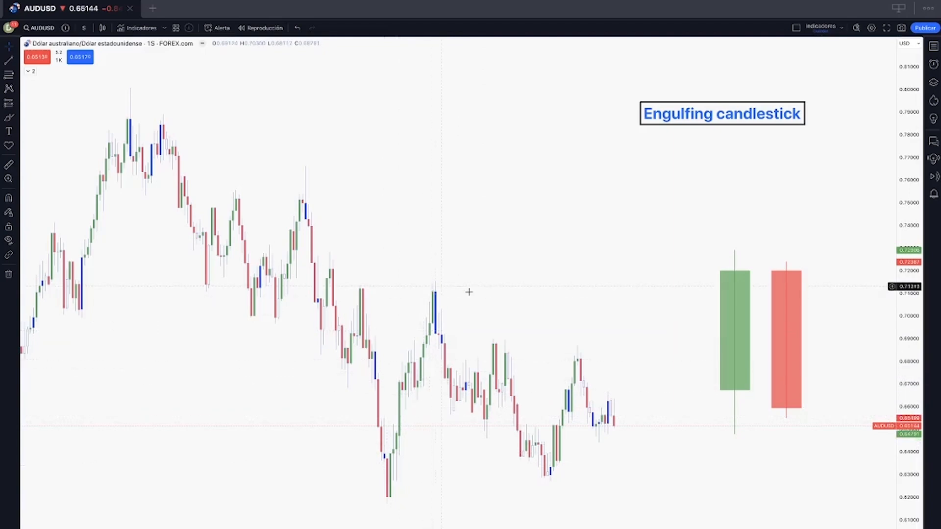
mouse_move(145, 57)
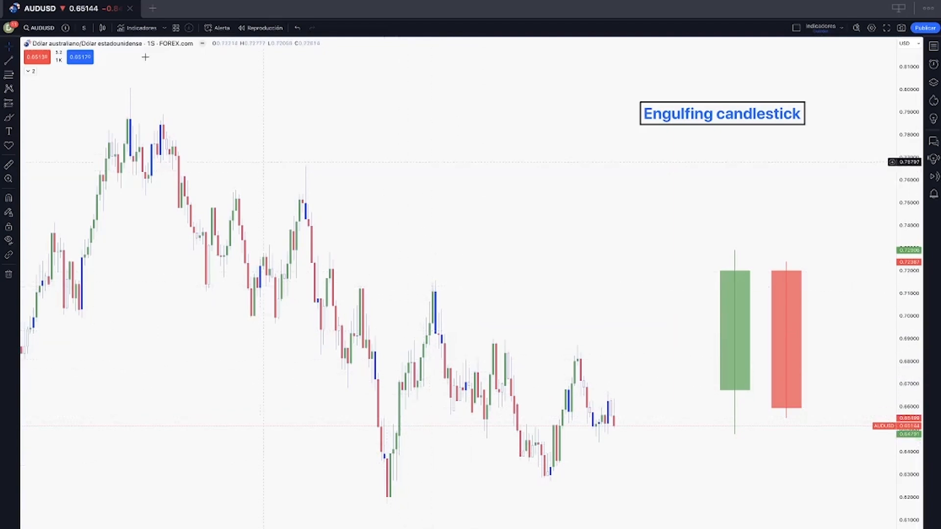
mouse_move(351, 284)
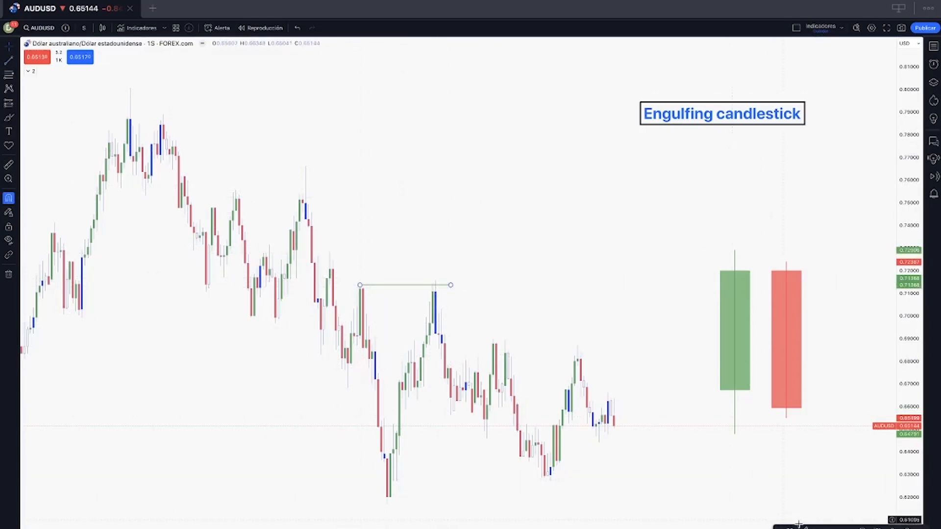
- Finish placing the liquidity line joining the two AUDUSD swing highs
left_click(799, 525)
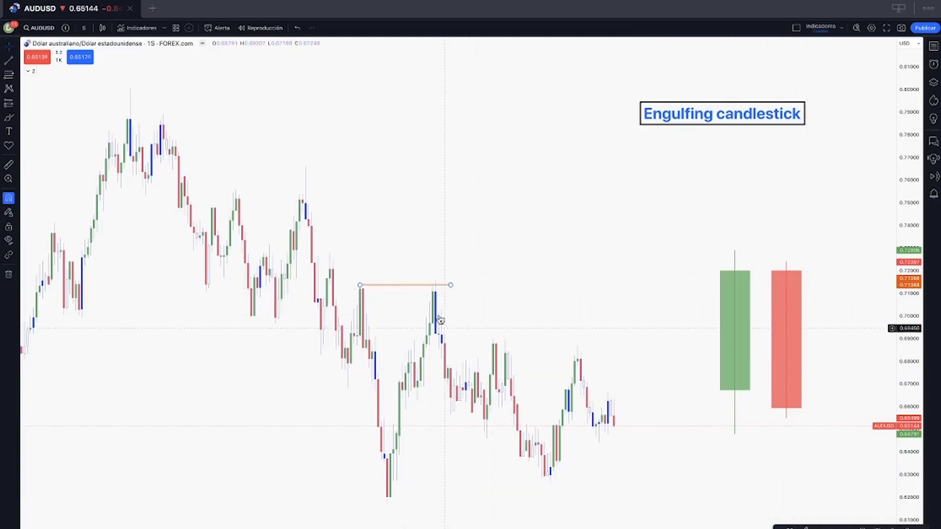
mouse_move(443, 311)
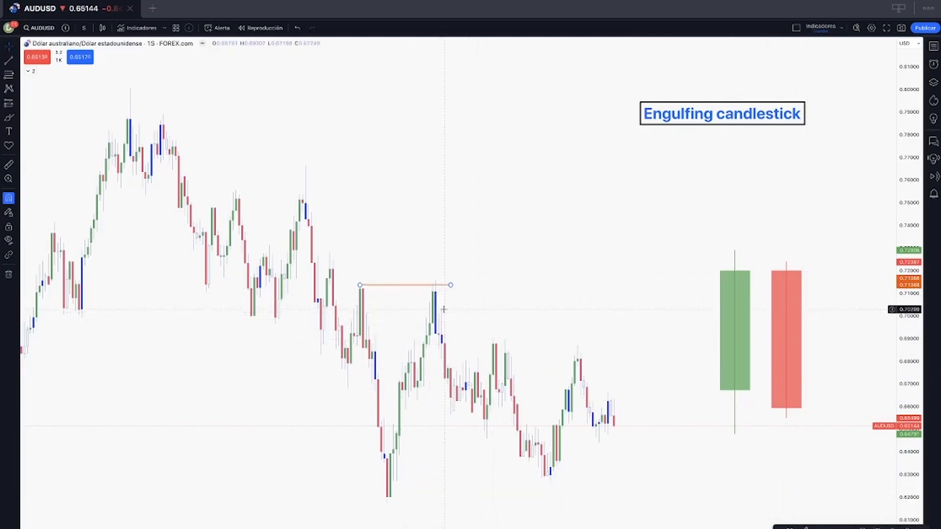
mouse_move(444, 312)
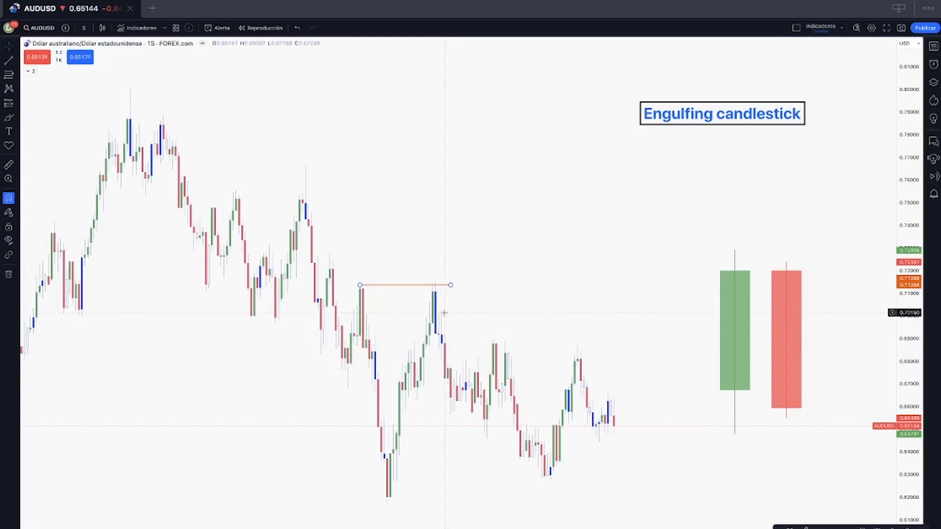
mouse_move(407, 407)
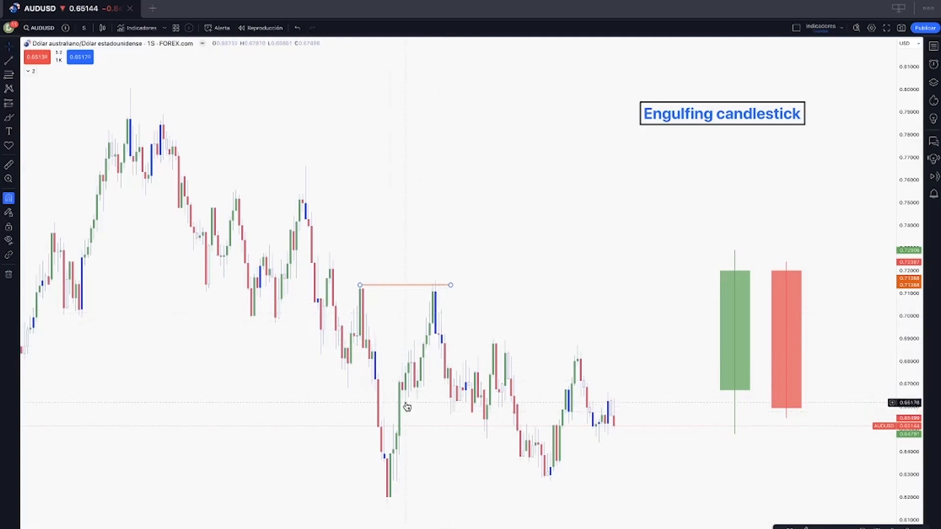
mouse_move(399, 405)
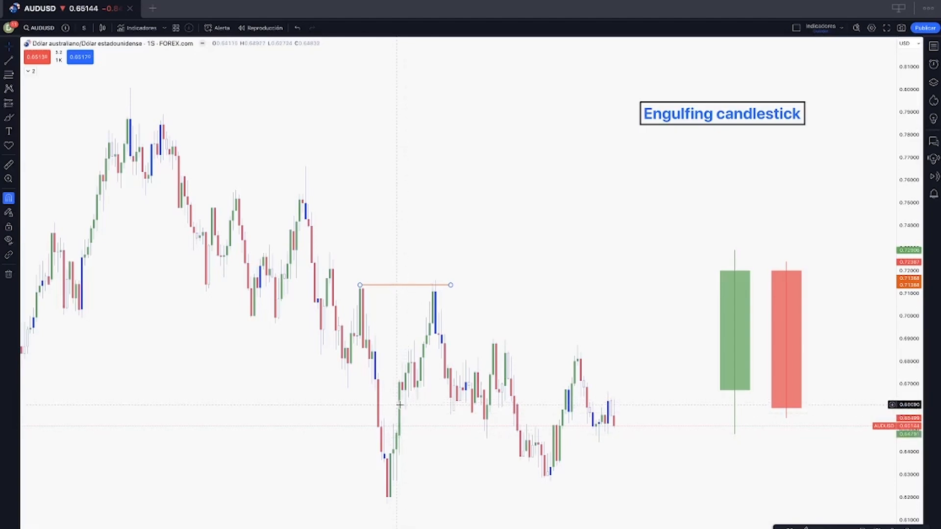
mouse_move(407, 410)
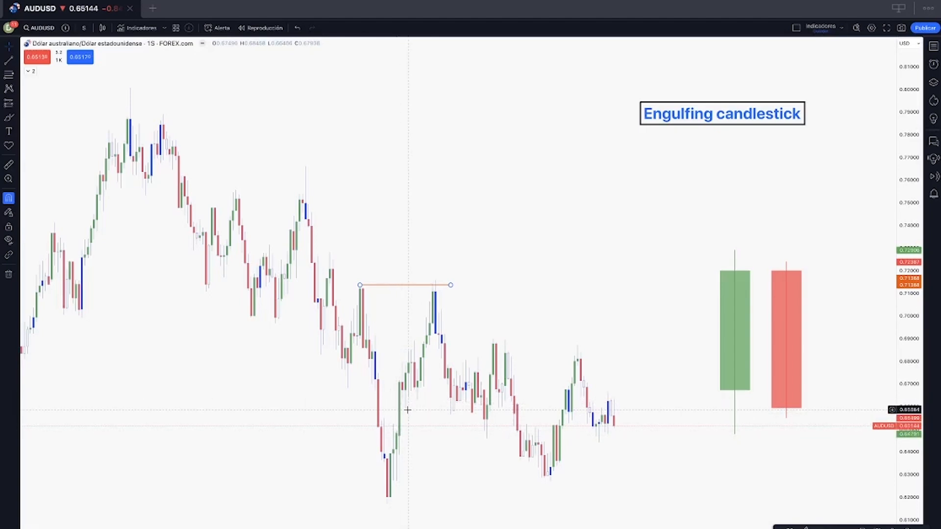
mouse_move(514, 440)
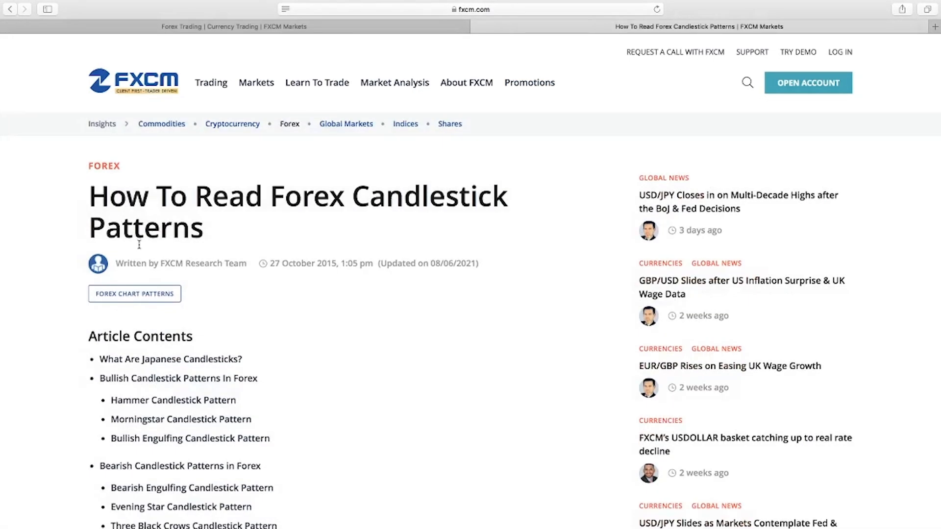
mouse_move(503, 429)
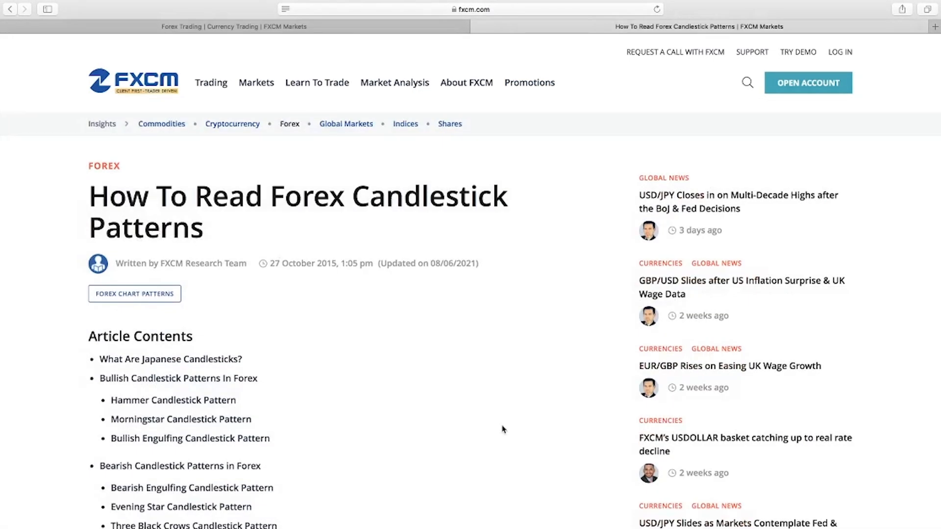
- Scroll the FXCM article down to its contents list of bullish and bearish patterns
scroll("down", 3)
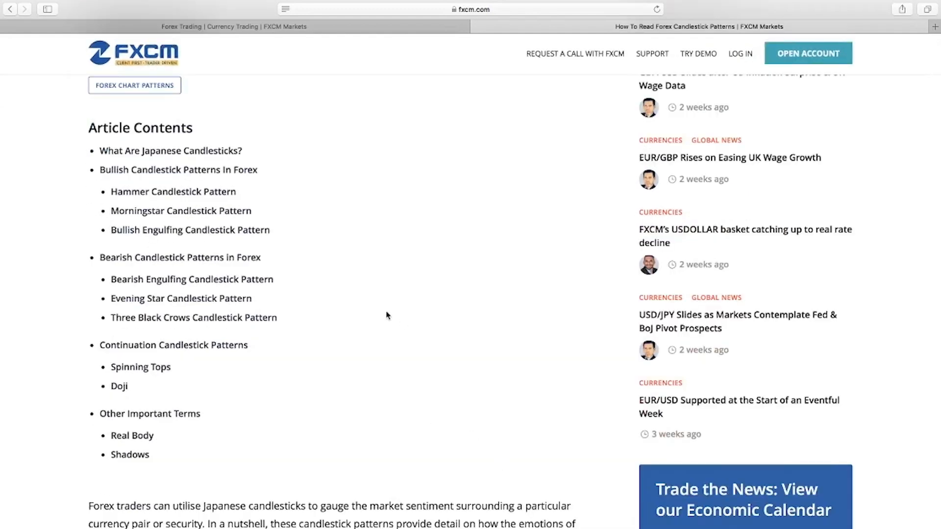
mouse_move(266, 196)
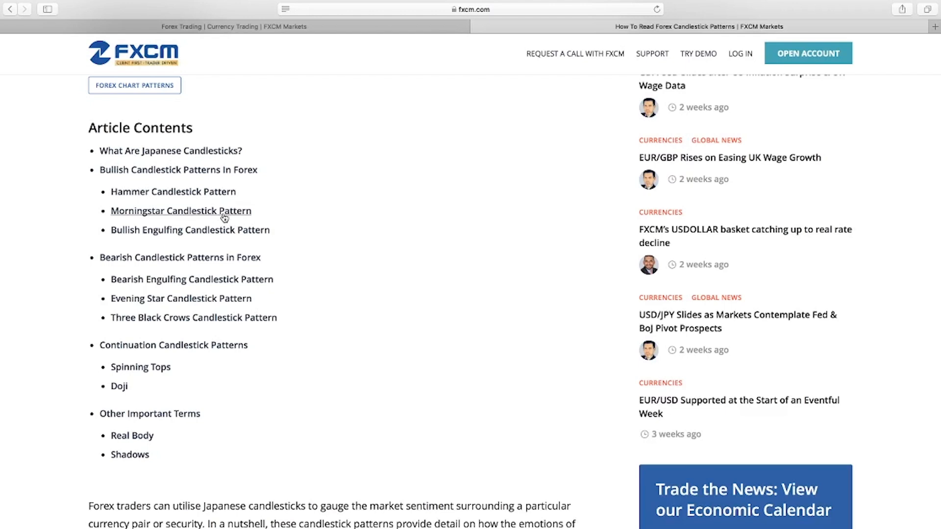
mouse_move(215, 230)
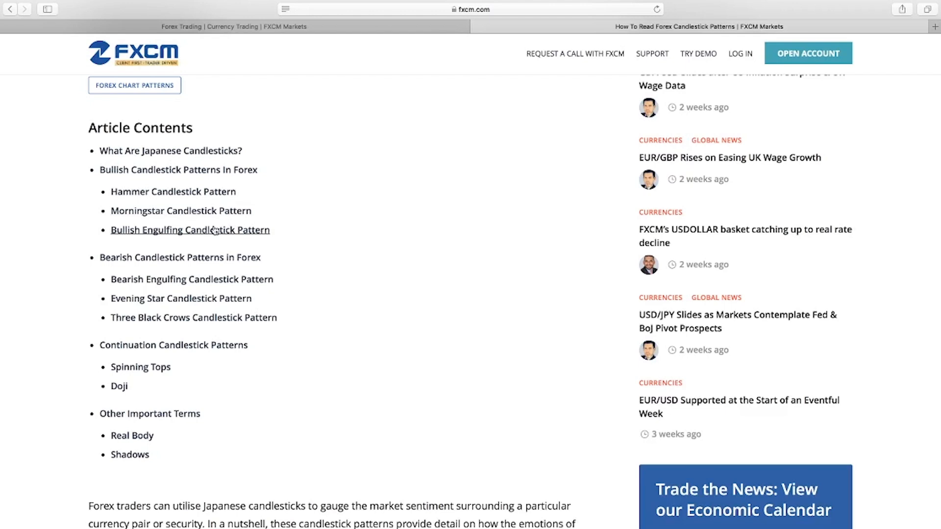
mouse_move(487, 273)
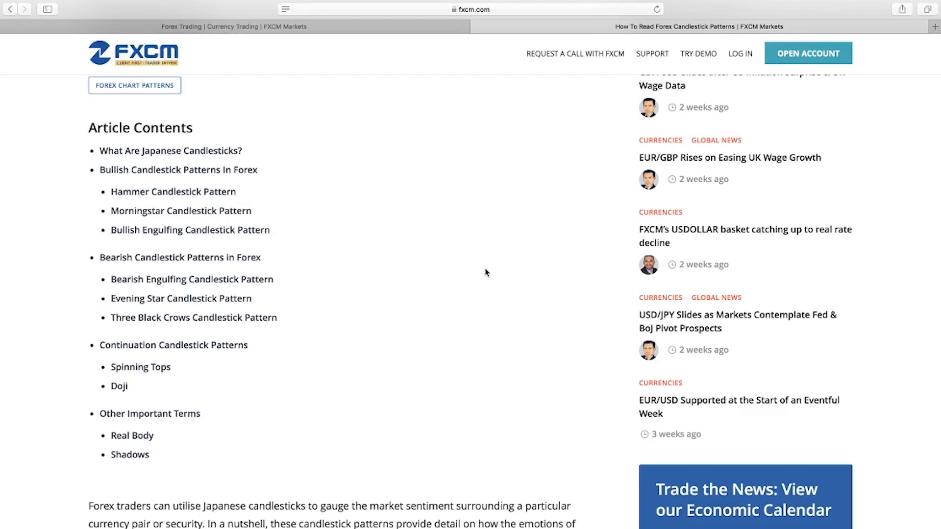